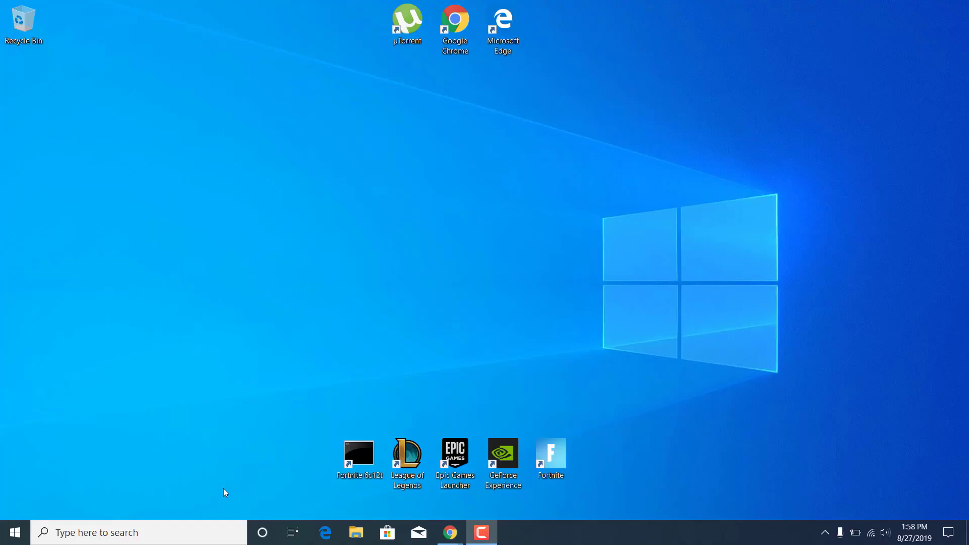
Step: Search the taskbar for 'add or remove programs' and open the Apps & features page
type("add or remove programs")
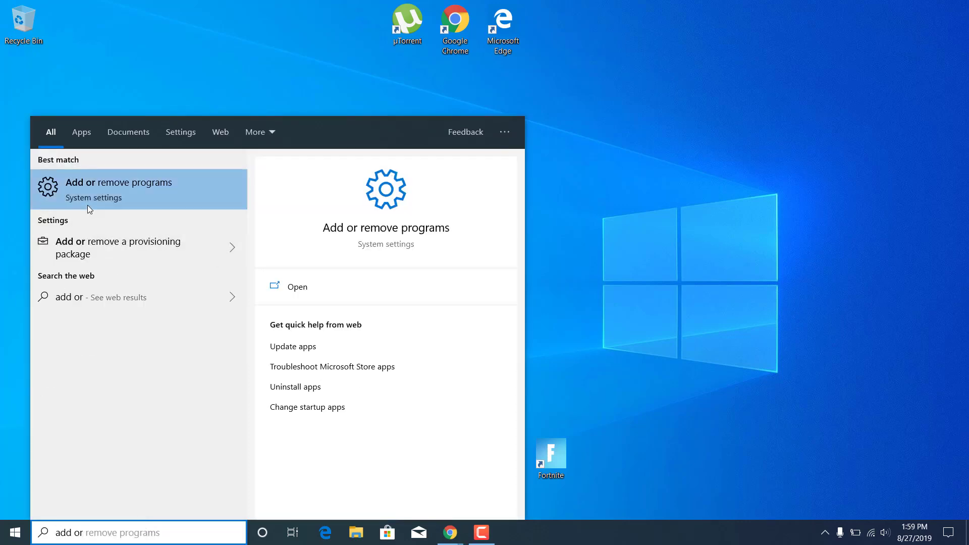
left_click(118, 188)
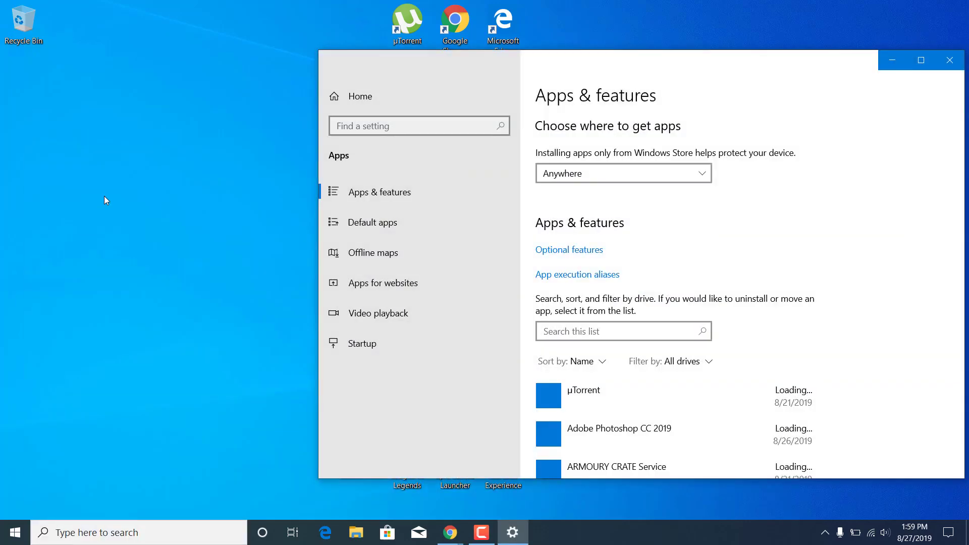
Step: Maximize Settings, view NVIDIA GeForce Experience's options, then close Settings without uninstalling
left_click(920, 60)
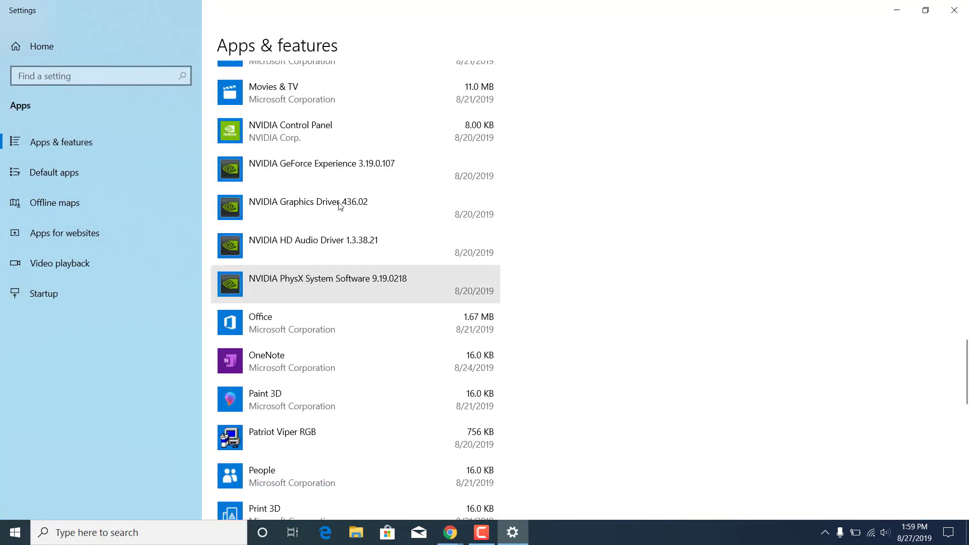
left_click(322, 118)
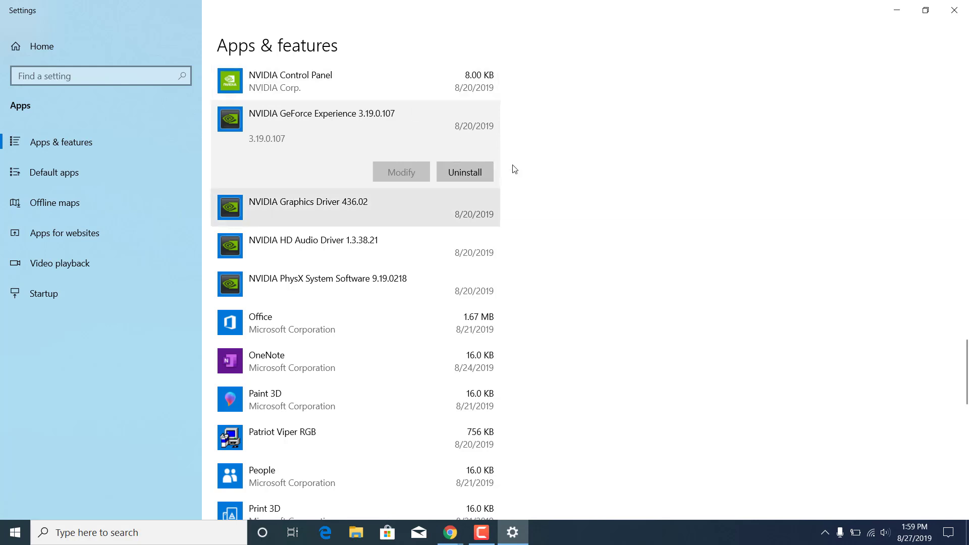
left_click(465, 172)
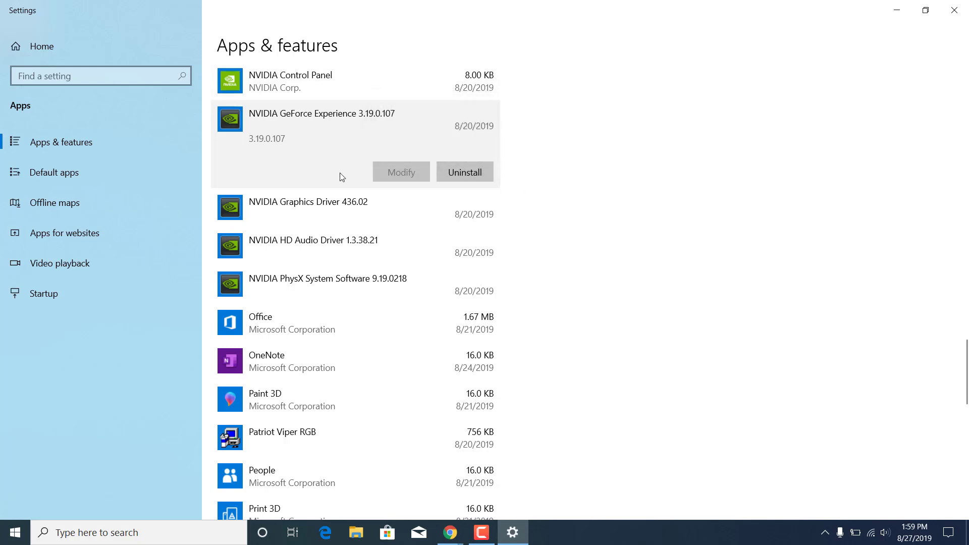
mouse_move(350, 147)
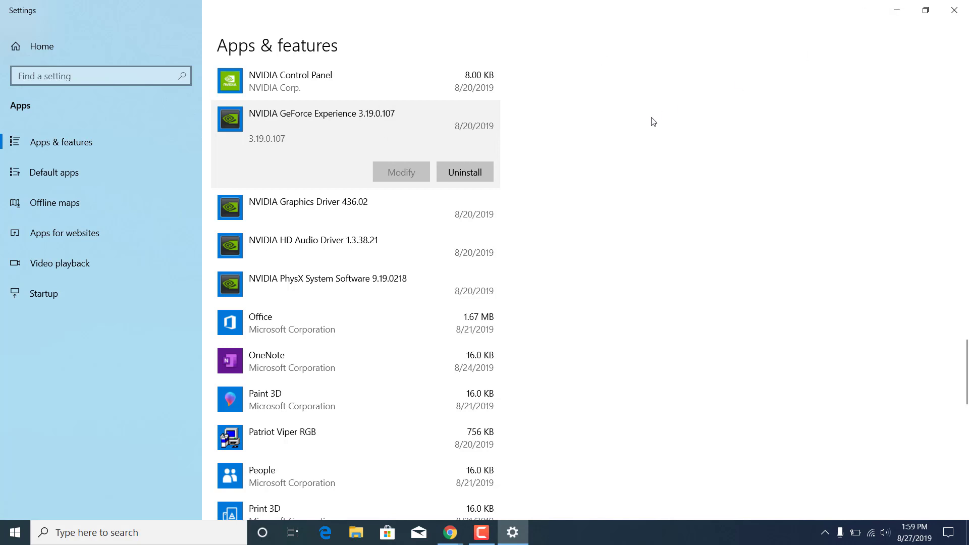
mouse_move(954, 11)
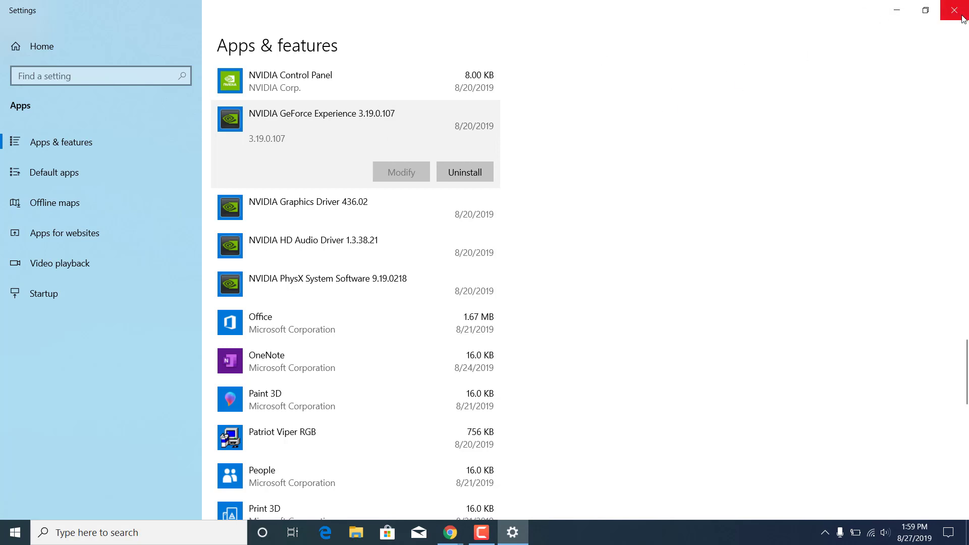
left_click(961, 11)
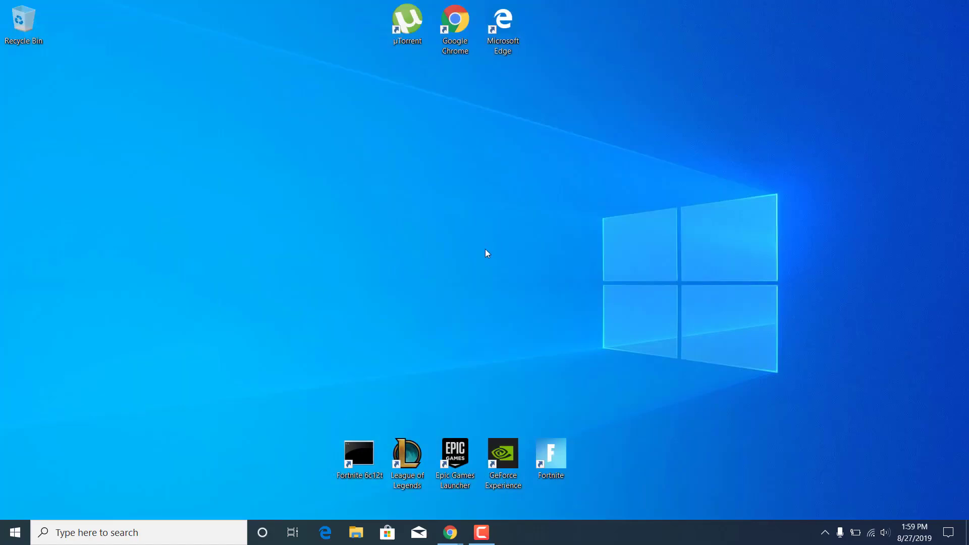
mouse_move(485, 265)
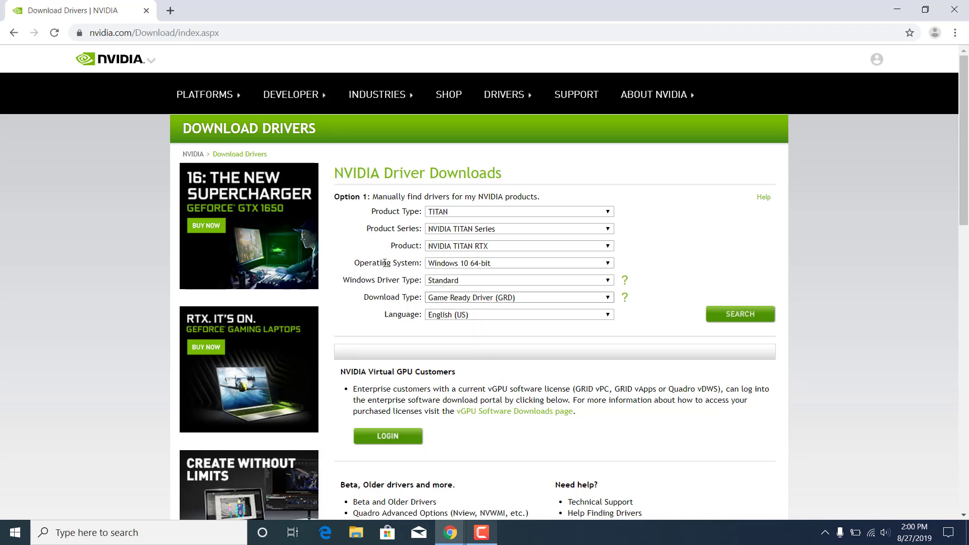
mouse_move(508, 166)
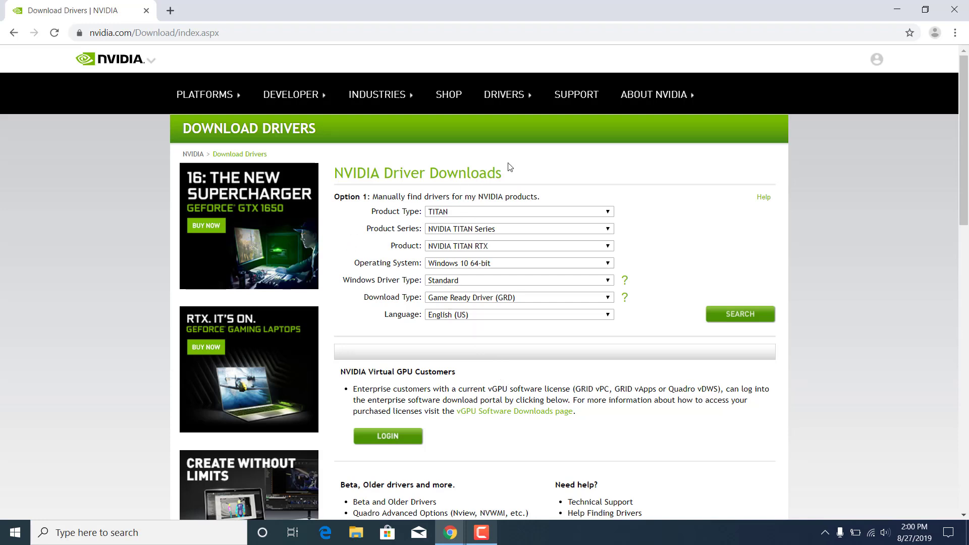
mouse_move(520, 152)
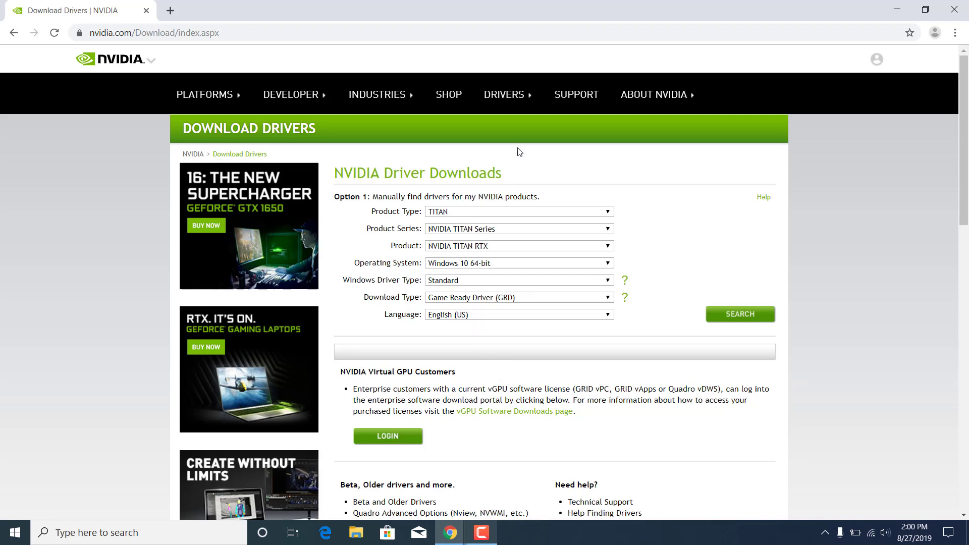
Step: Choose GeForce, GTX 16 Series (Notebooks) and GeForce GTX 1650 as the product
left_click(518, 212)
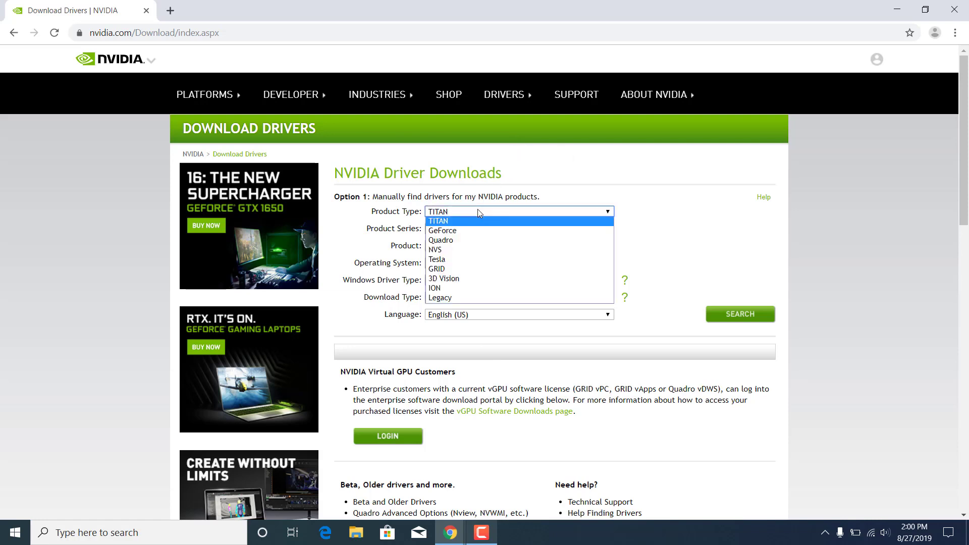
left_click(443, 230)
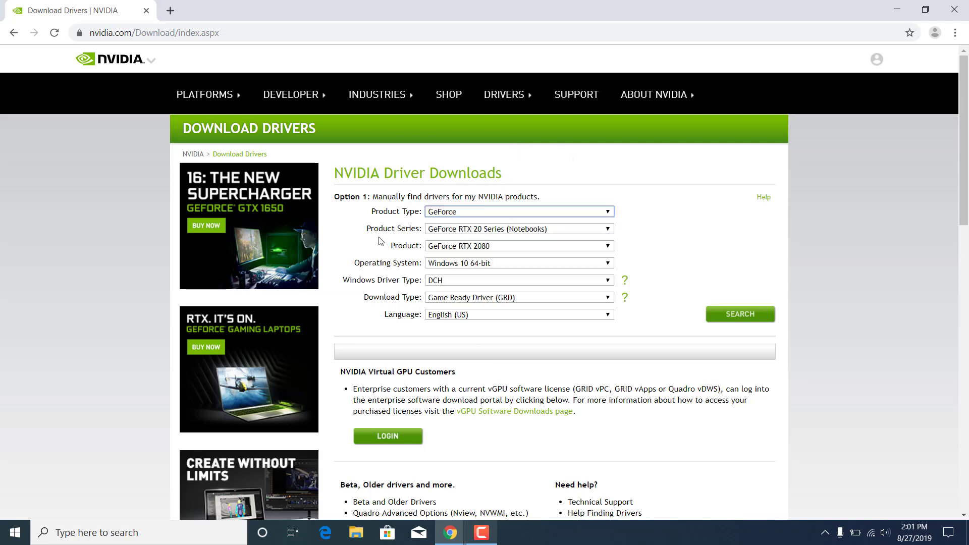
left_click(518, 228)
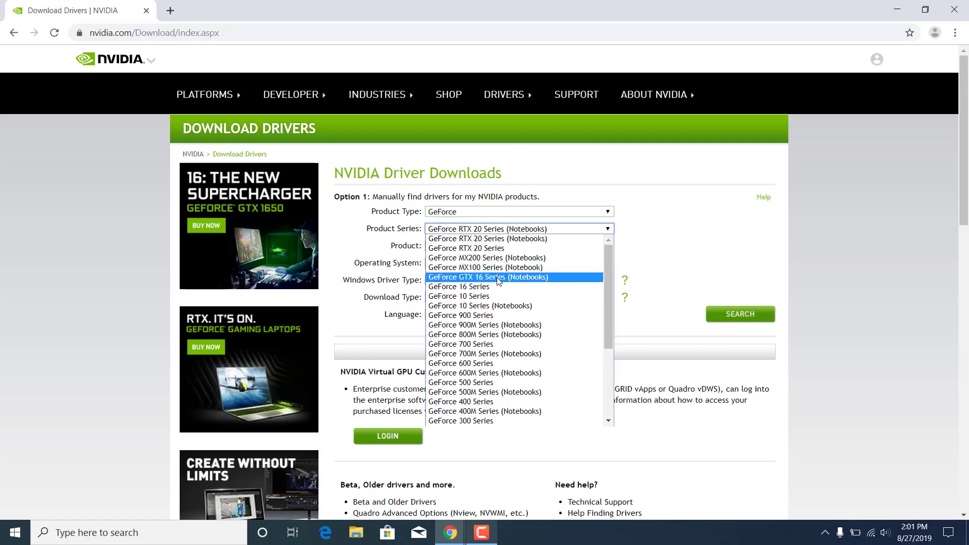
left_click(488, 277)
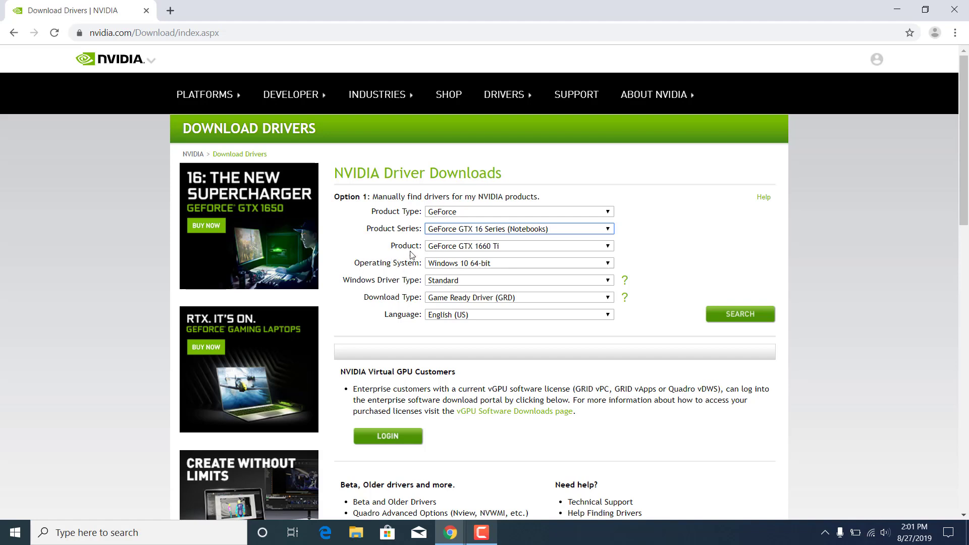
left_click(518, 245)
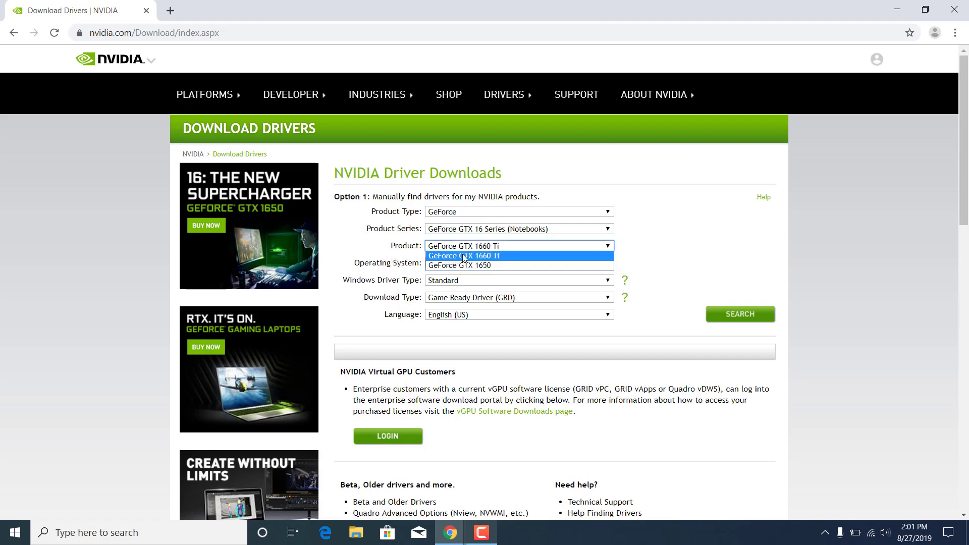
left_click(459, 265)
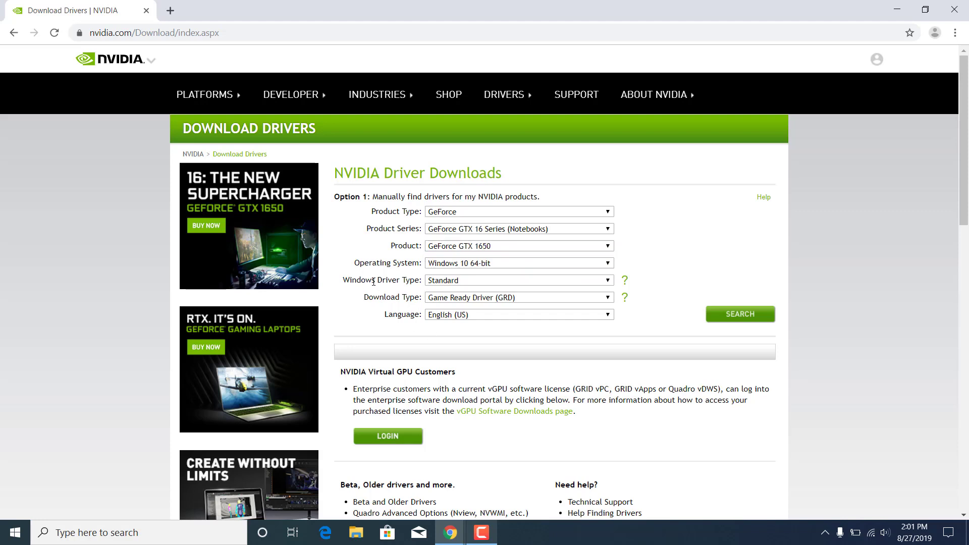
Step: Keep Windows 10 64-bit and Game Ready Driver, then run the driver search
left_click(518, 263)
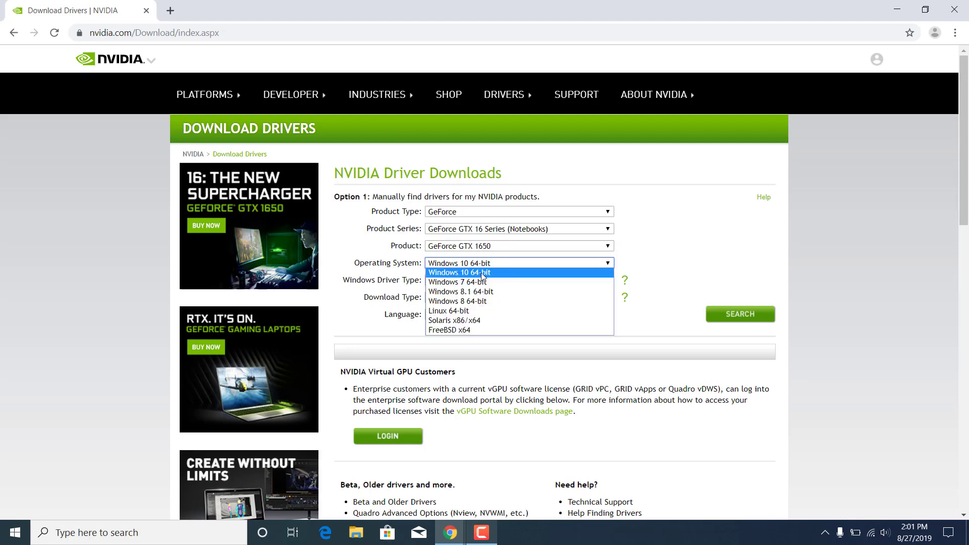
left_click(459, 272)
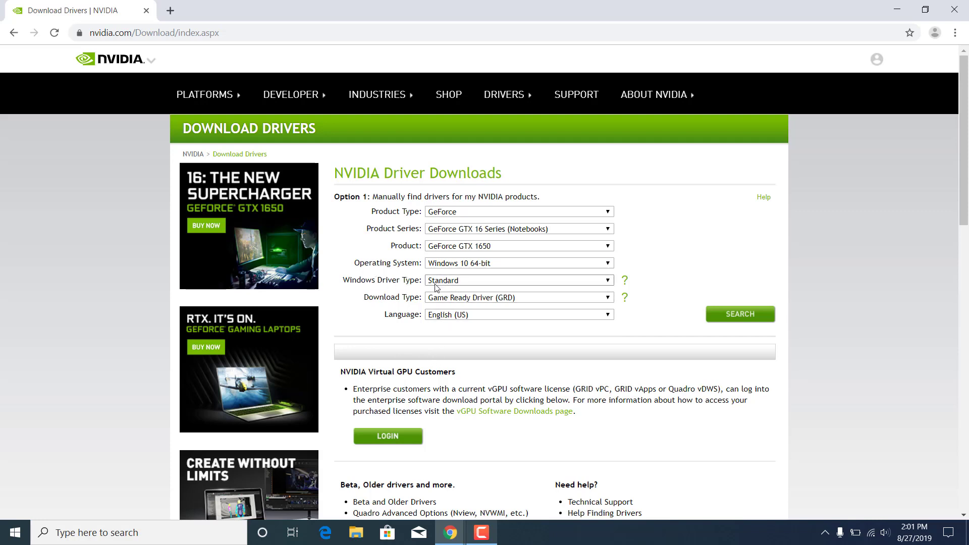
left_click(518, 297)
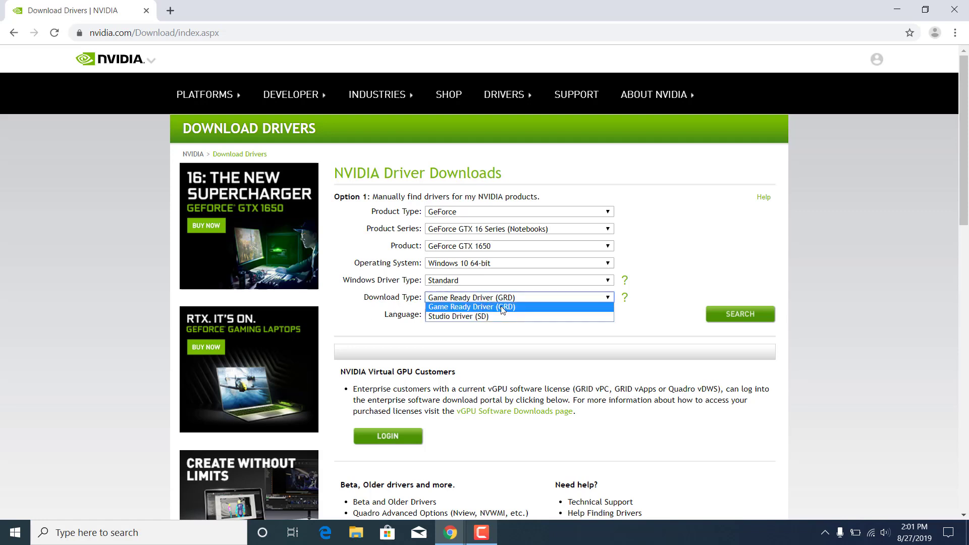
left_click(472, 306)
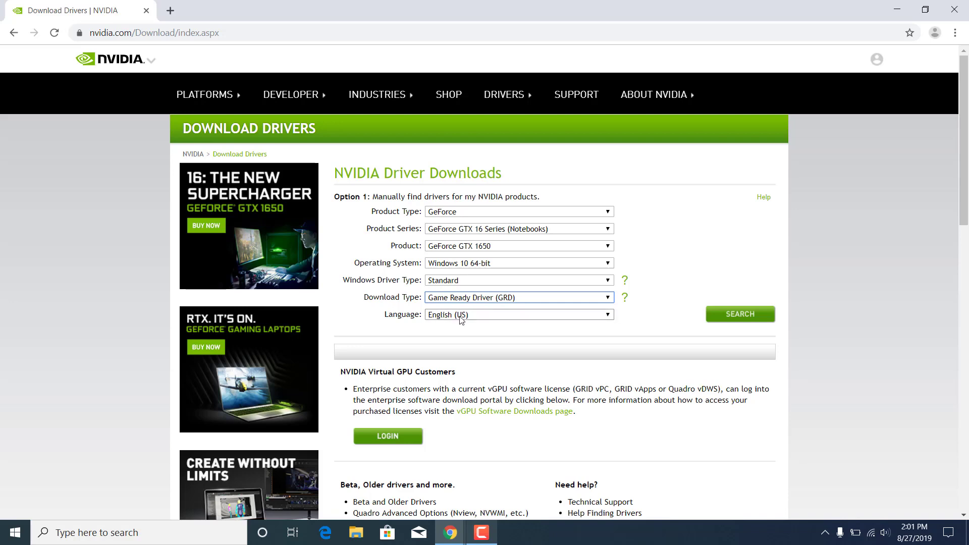
left_click(740, 314)
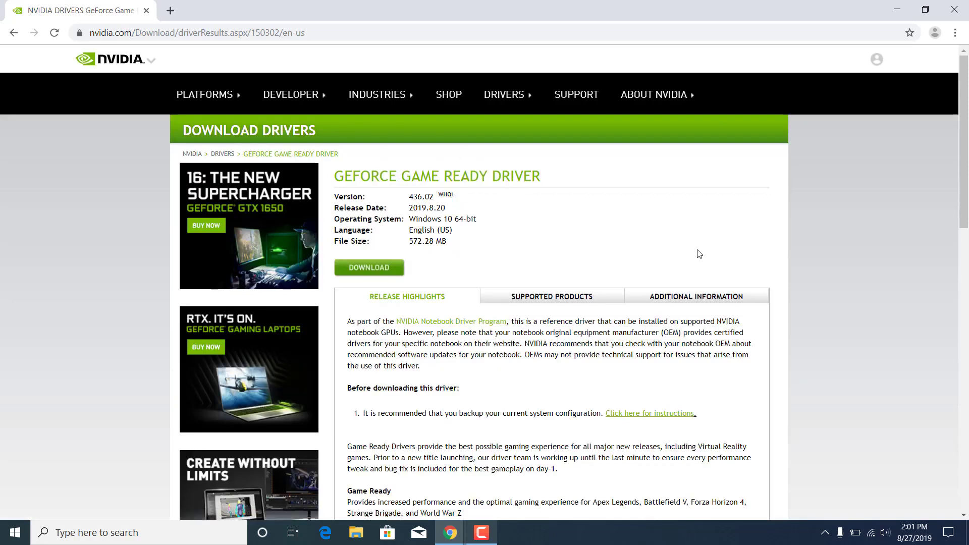
mouse_move(518, 191)
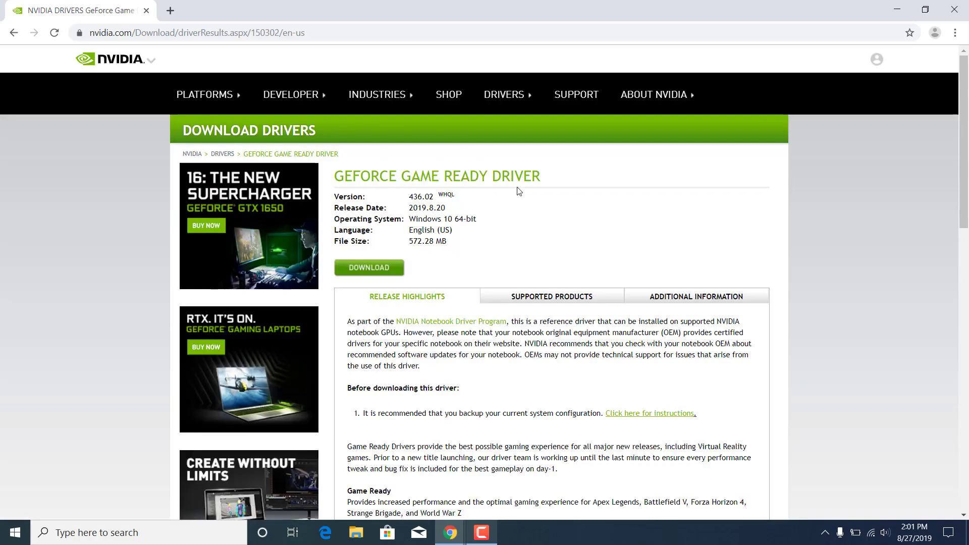
mouse_move(498, 237)
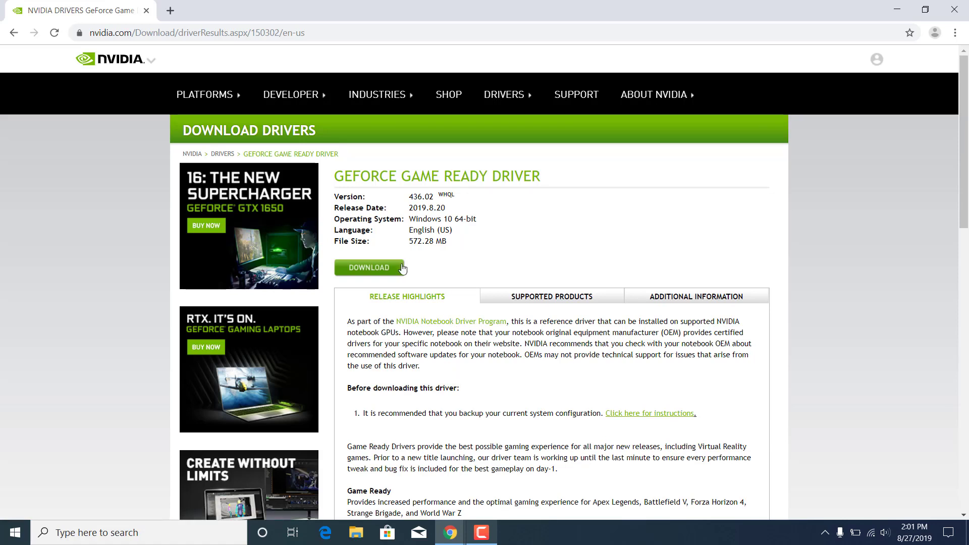
Step: Download the Game Ready driver 436.02 and launch the downloaded installer
left_click(369, 267)
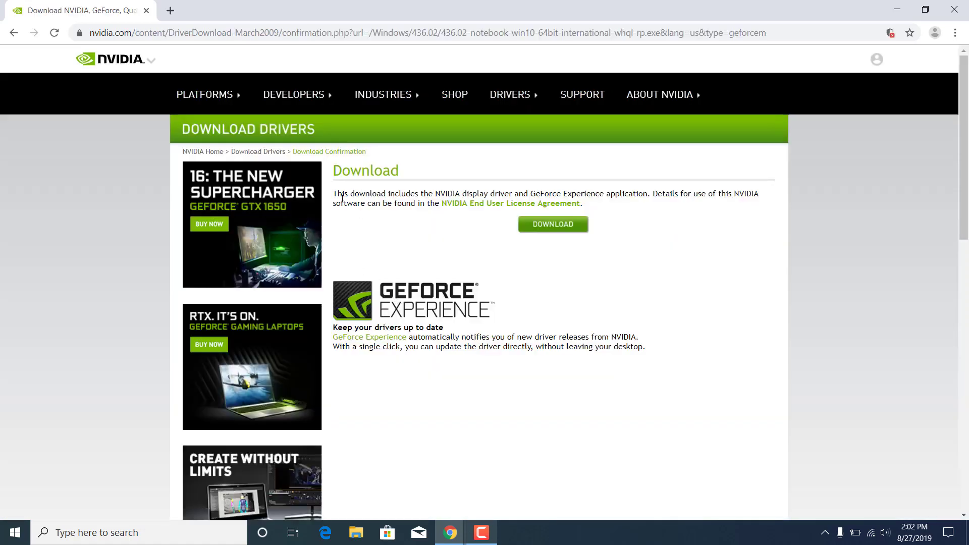
mouse_move(505, 204)
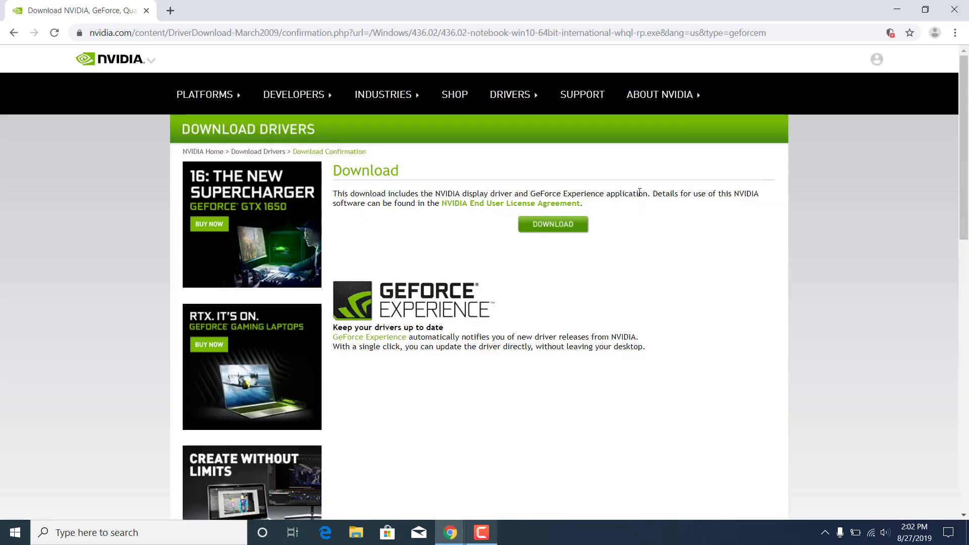
mouse_move(510, 269)
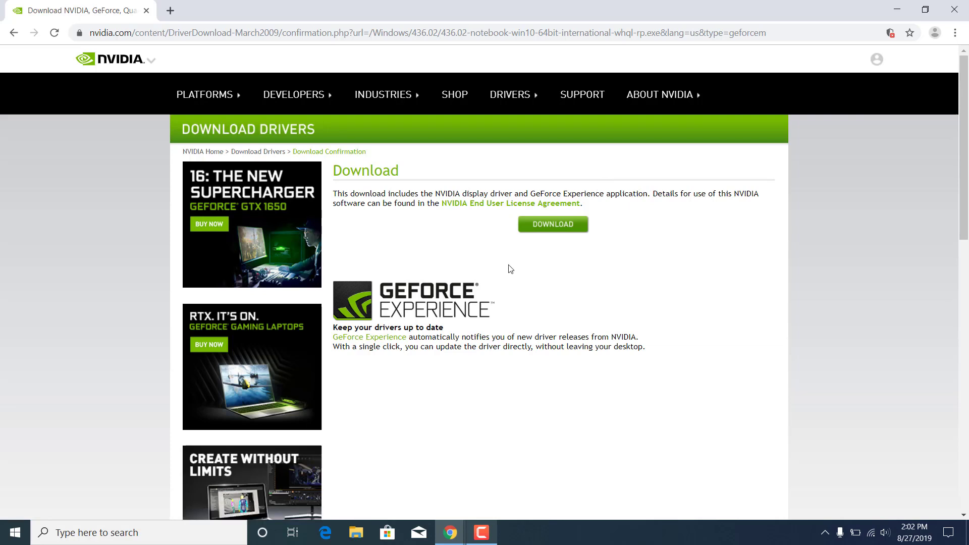
left_click(552, 224)
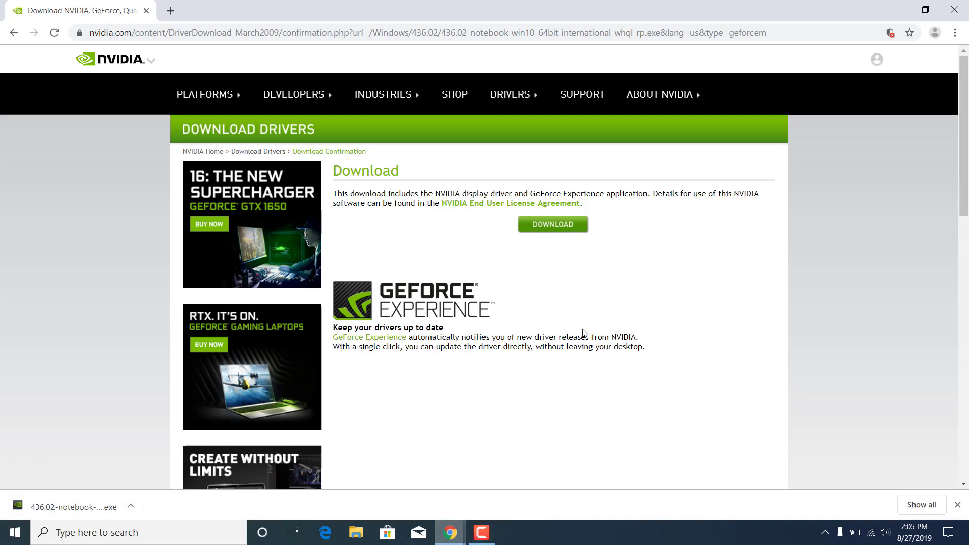
left_click(74, 507)
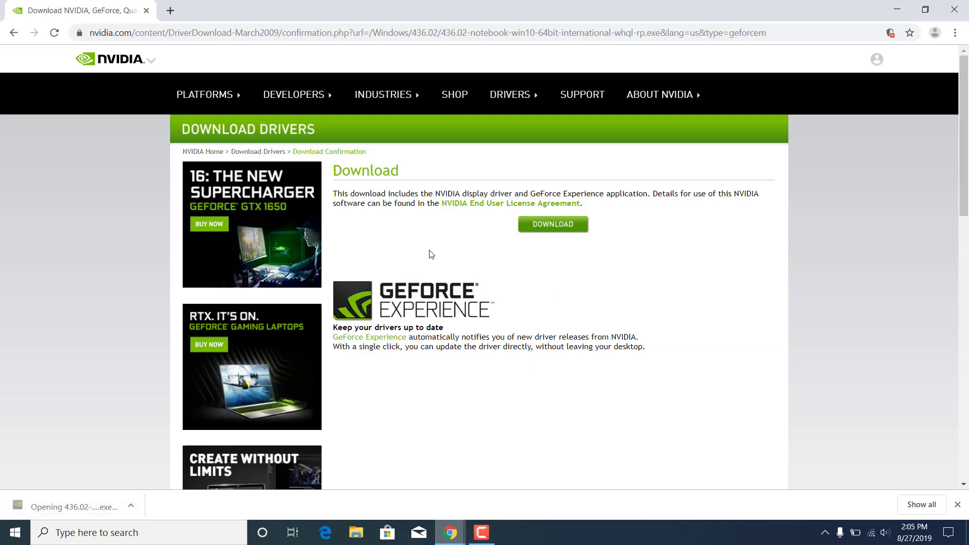
left_click(552, 223)
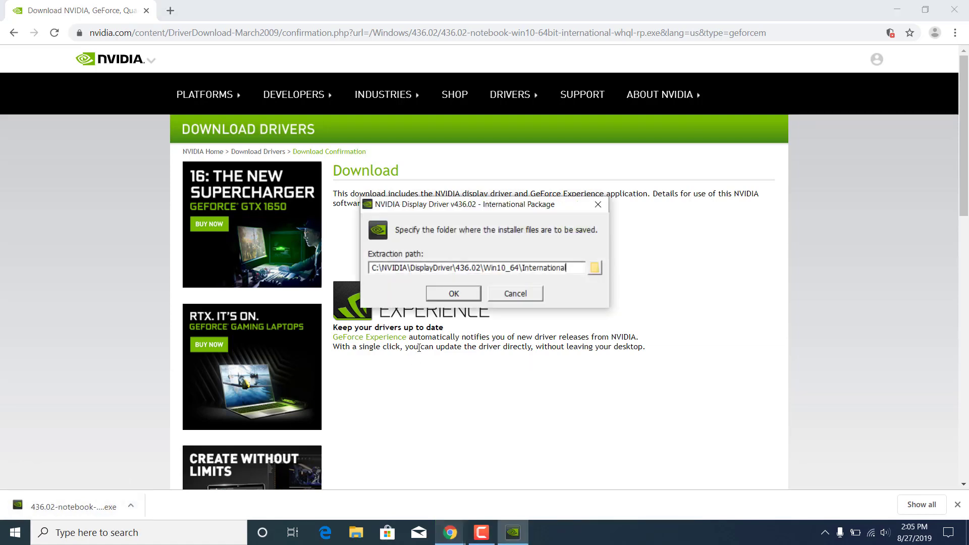
Step: Extract to the default folder and agree to the license for driver and GeForce Experience
left_click(452, 293)
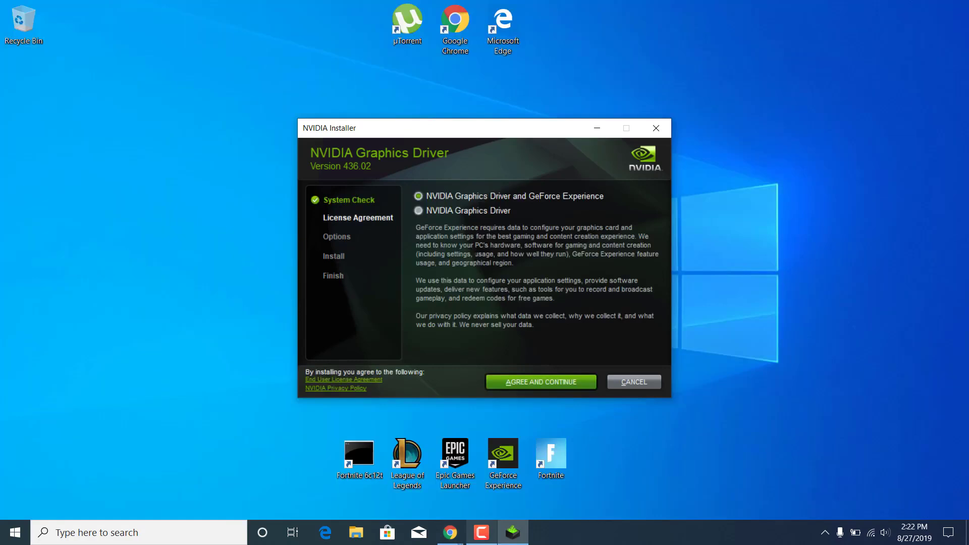
mouse_move(439, 205)
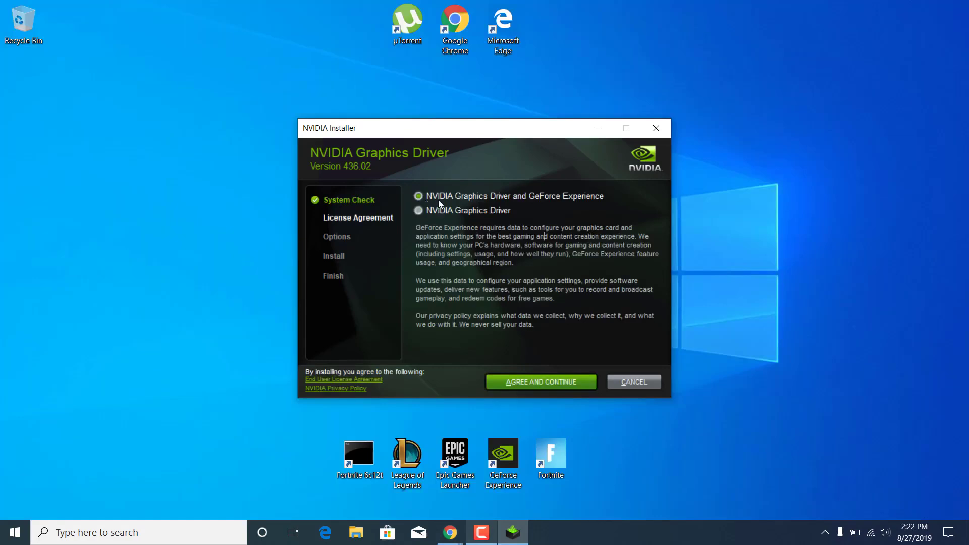
mouse_move(537, 201)
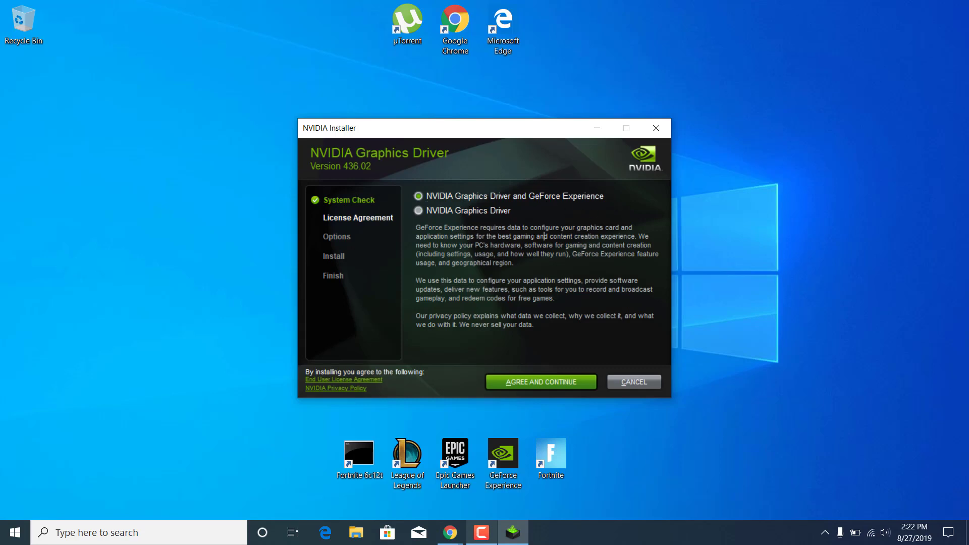
left_click(540, 382)
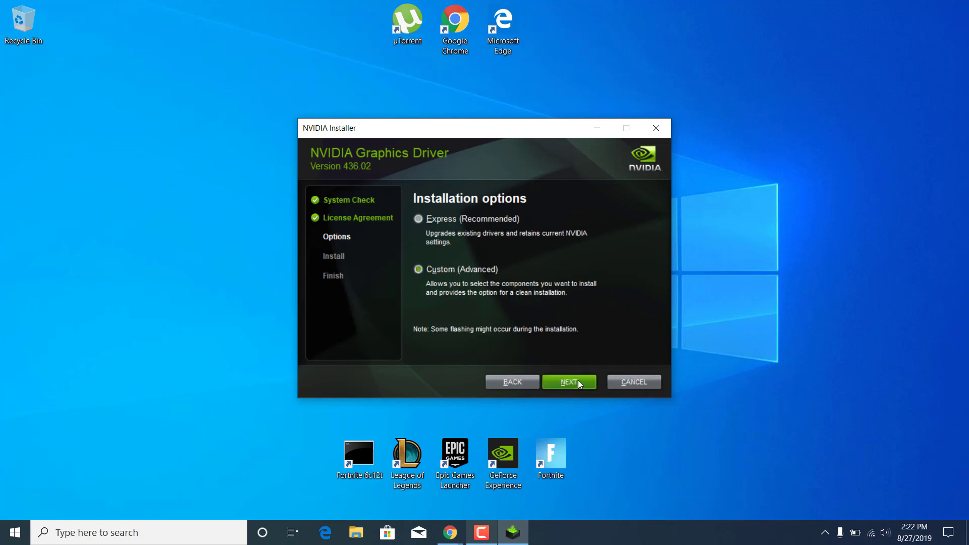
Step: Continue with Custom (Advanced) installation and tick 'Perform a clean installation'
left_click(568, 381)
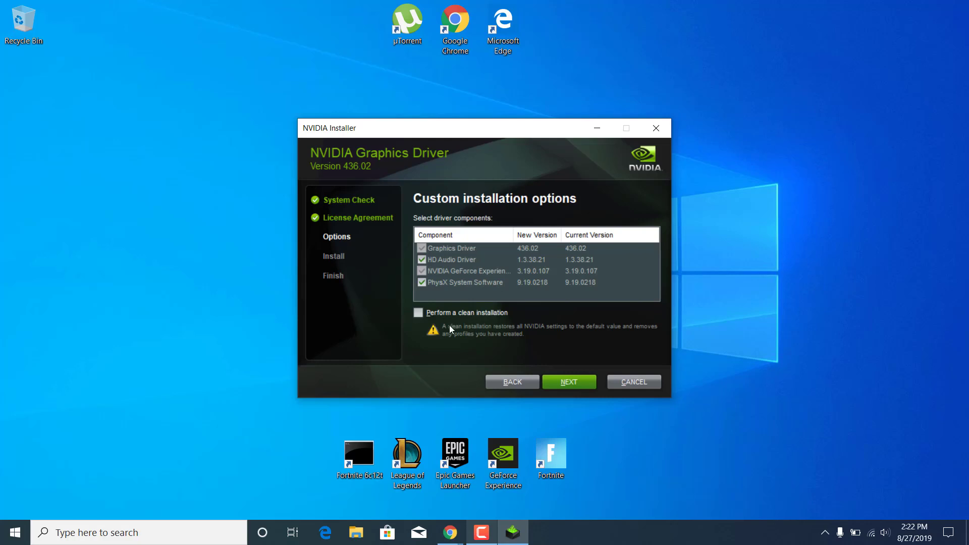
mouse_move(513, 333)
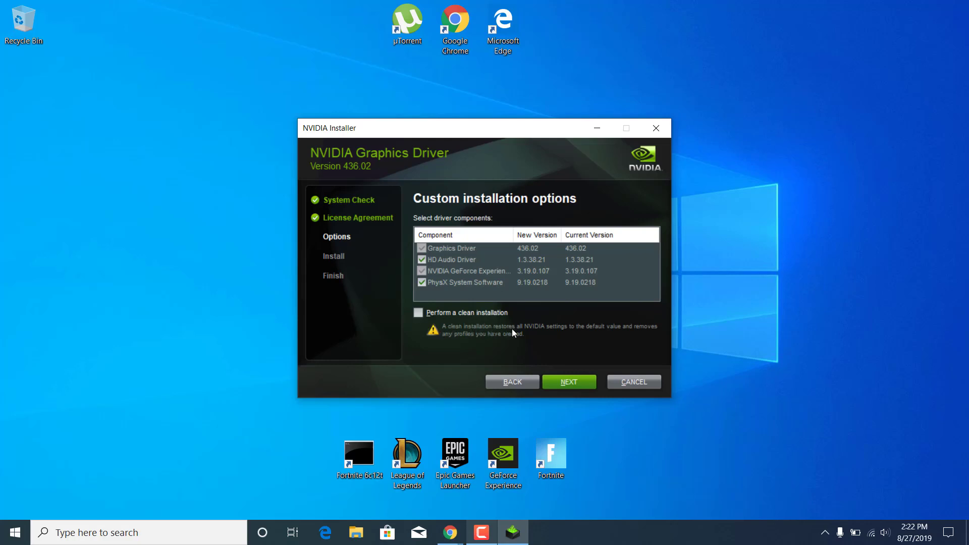
mouse_move(643, 333)
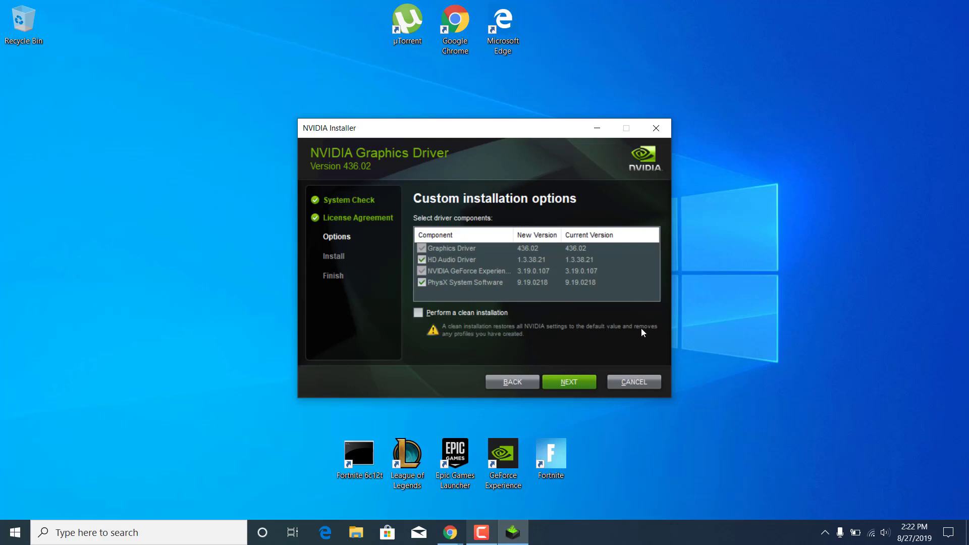
left_click(419, 312)
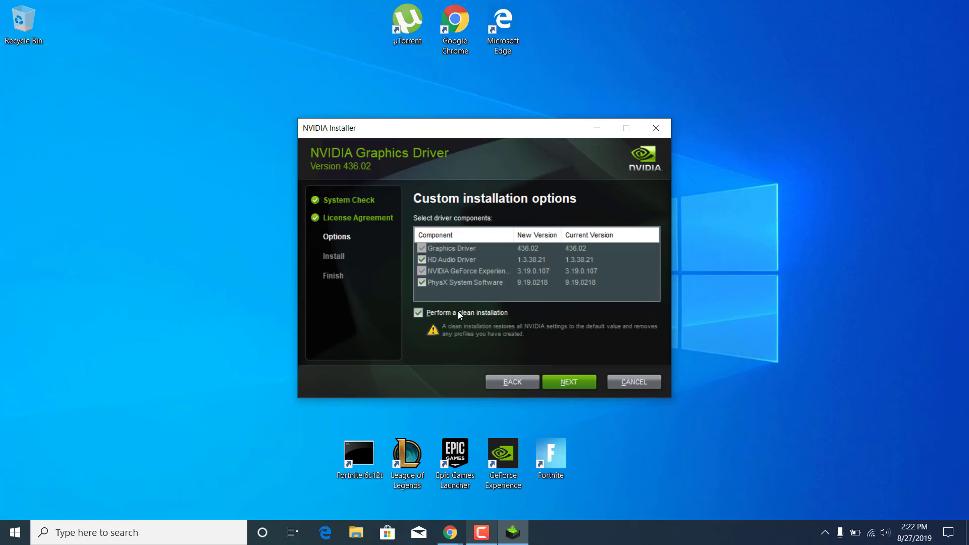
mouse_move(428, 322)
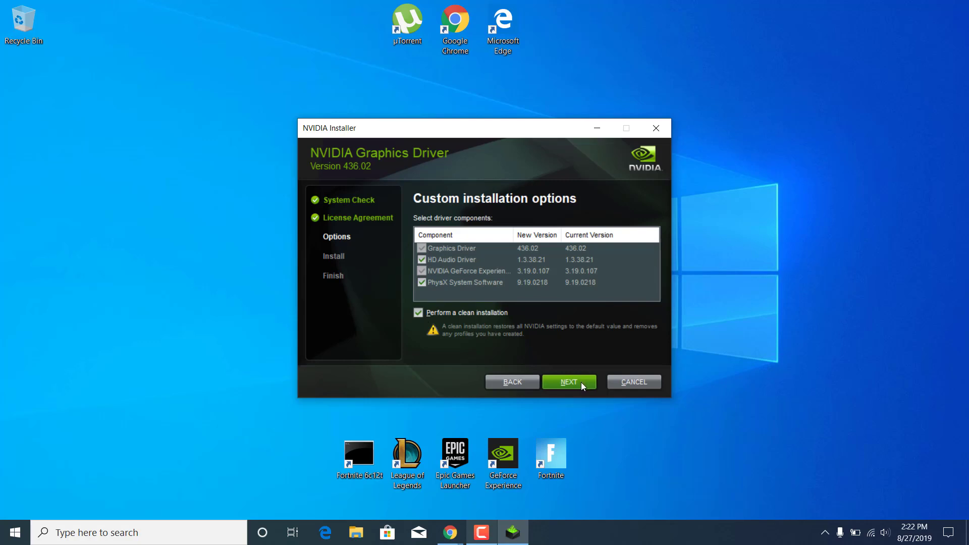
mouse_move(544, 350)
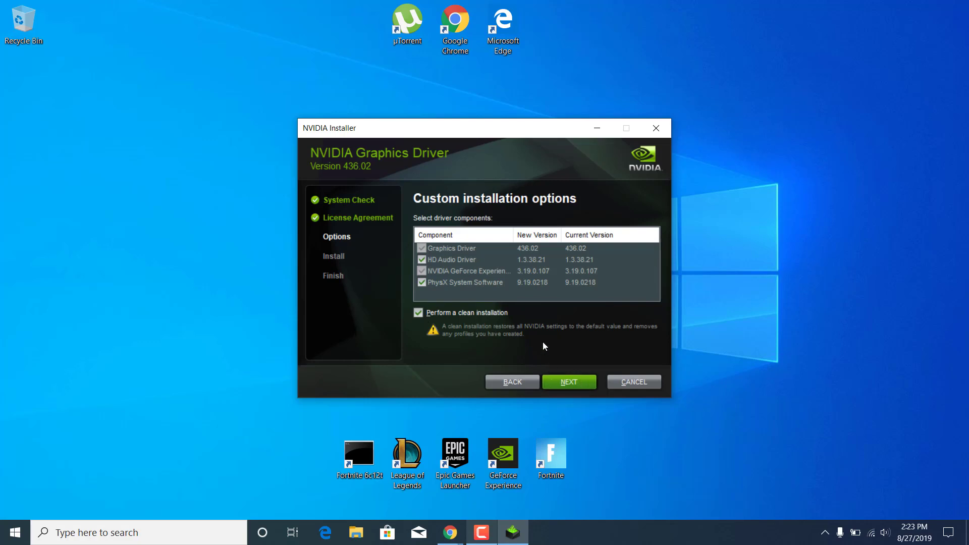
mouse_move(559, 357)
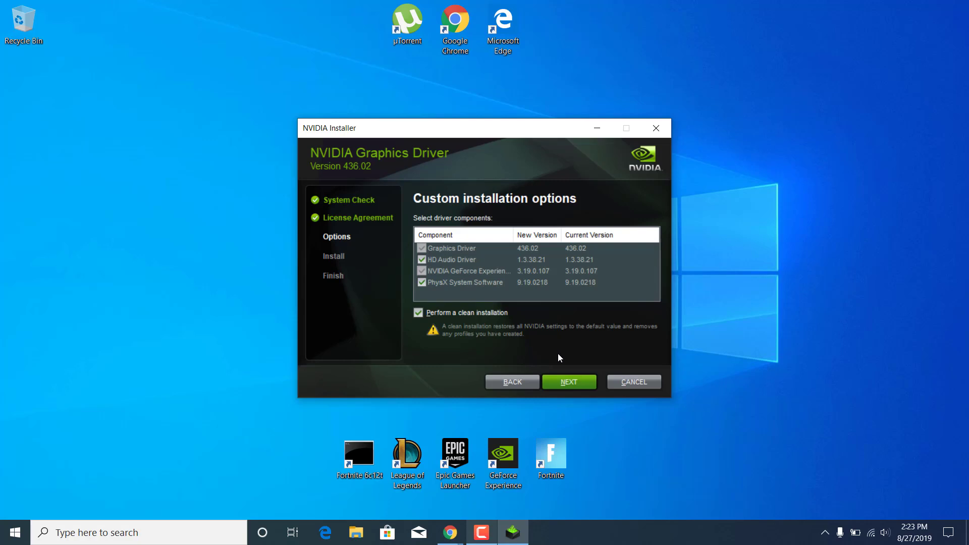
mouse_move(561, 336)
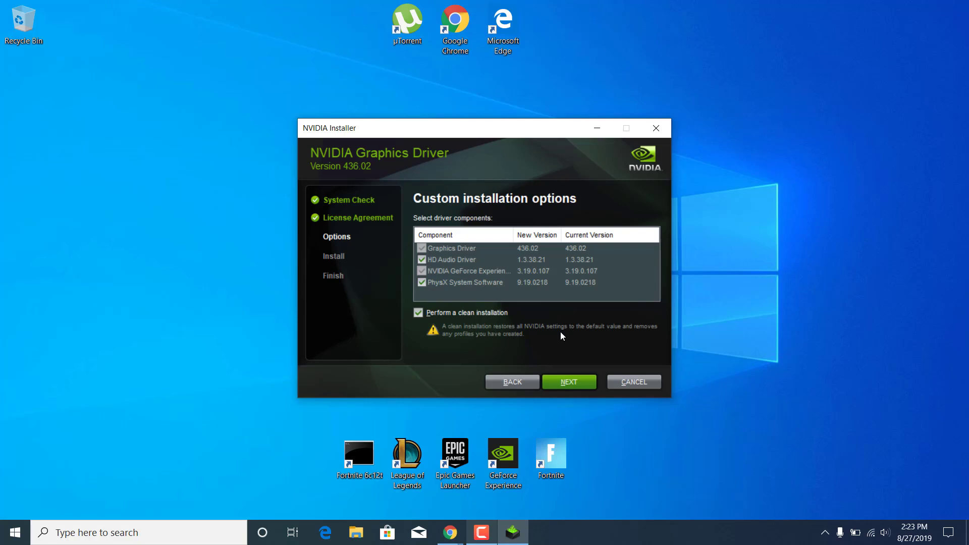
mouse_move(559, 327)
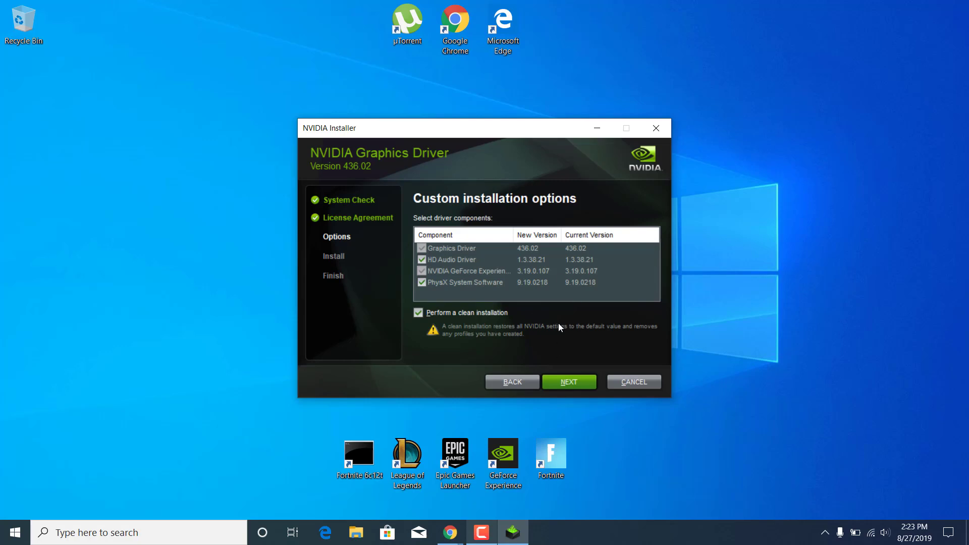
mouse_move(537, 333)
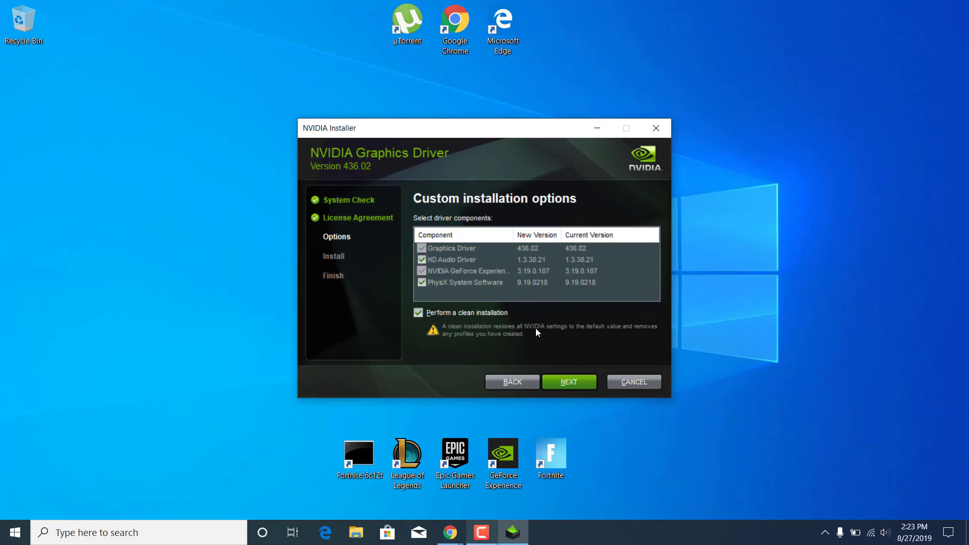
mouse_move(557, 337)
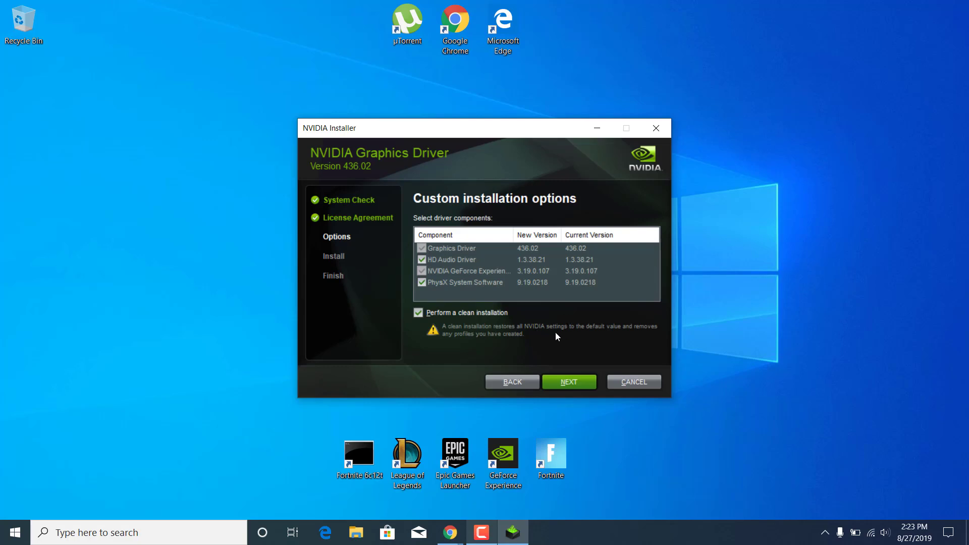